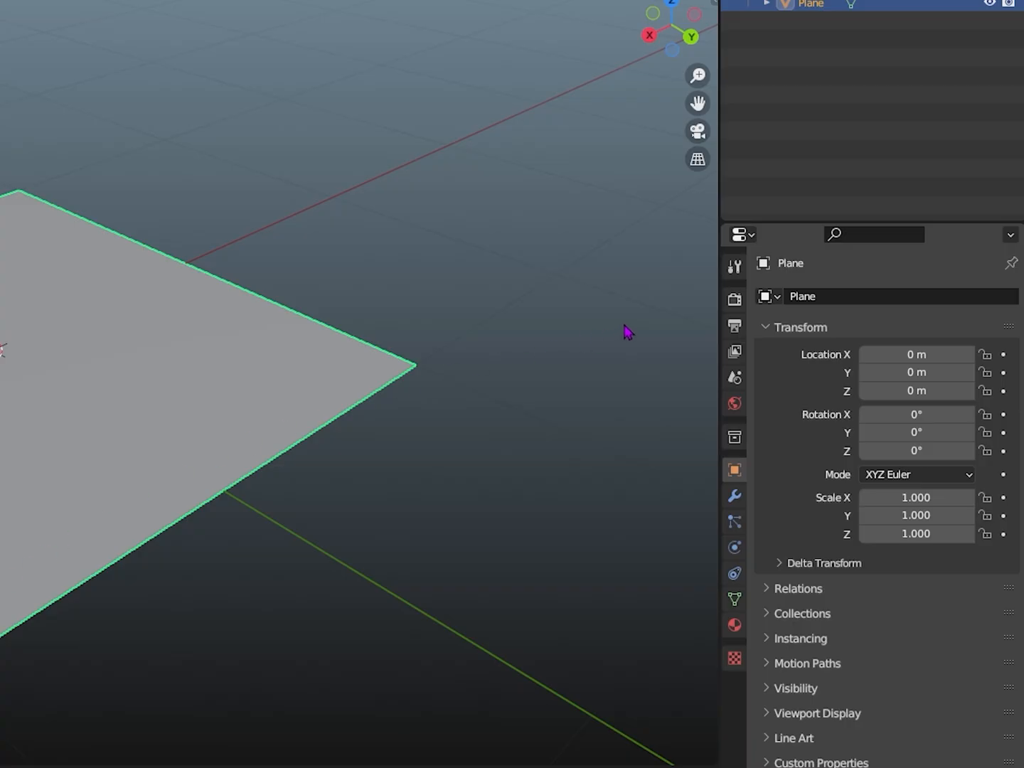
# Set Cycles' Feature Set to Experimental and show the plane's material settings
pyautogui.click(733, 299)
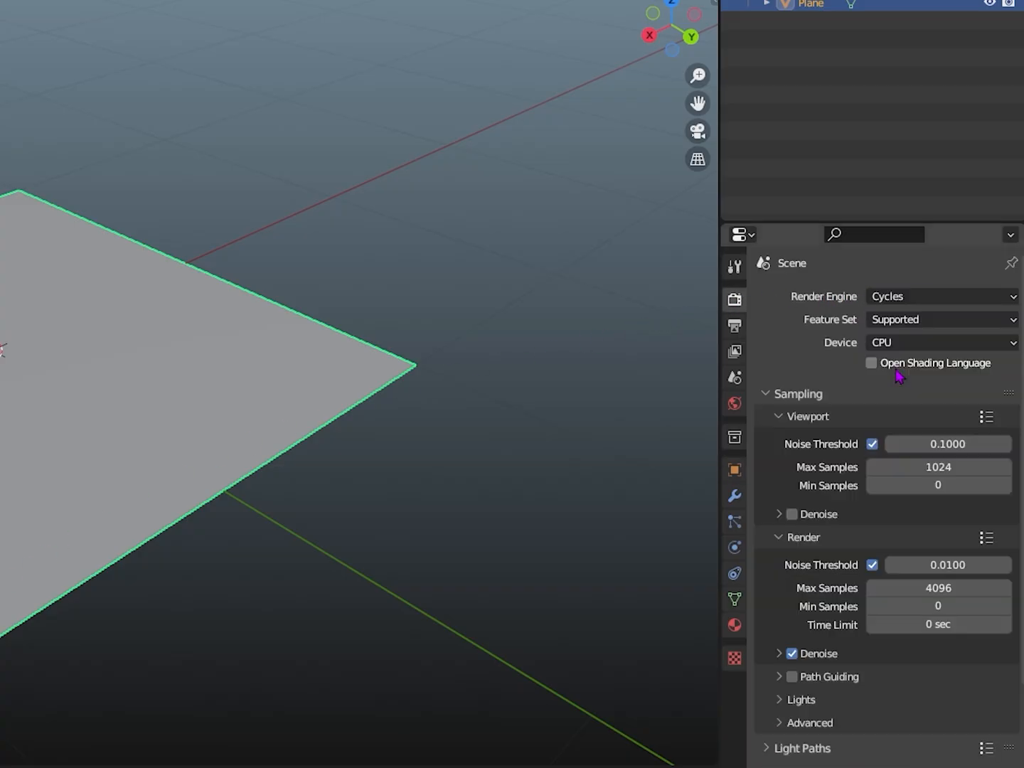
pyautogui.click(941, 343)
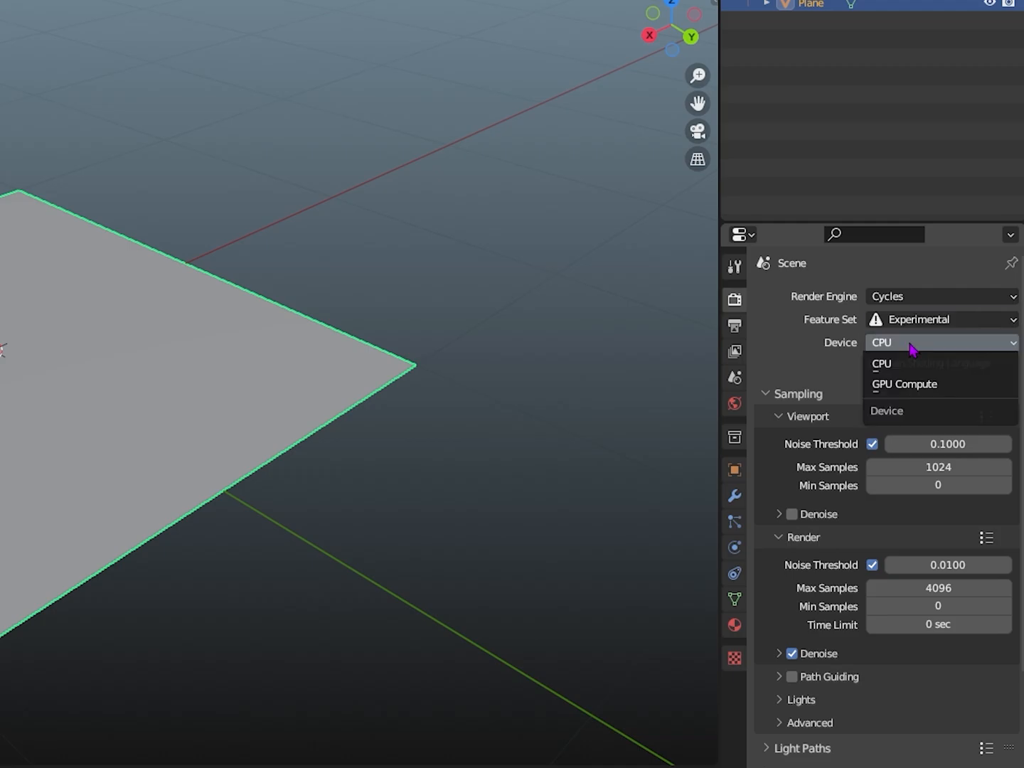
pyautogui.click(905, 384)
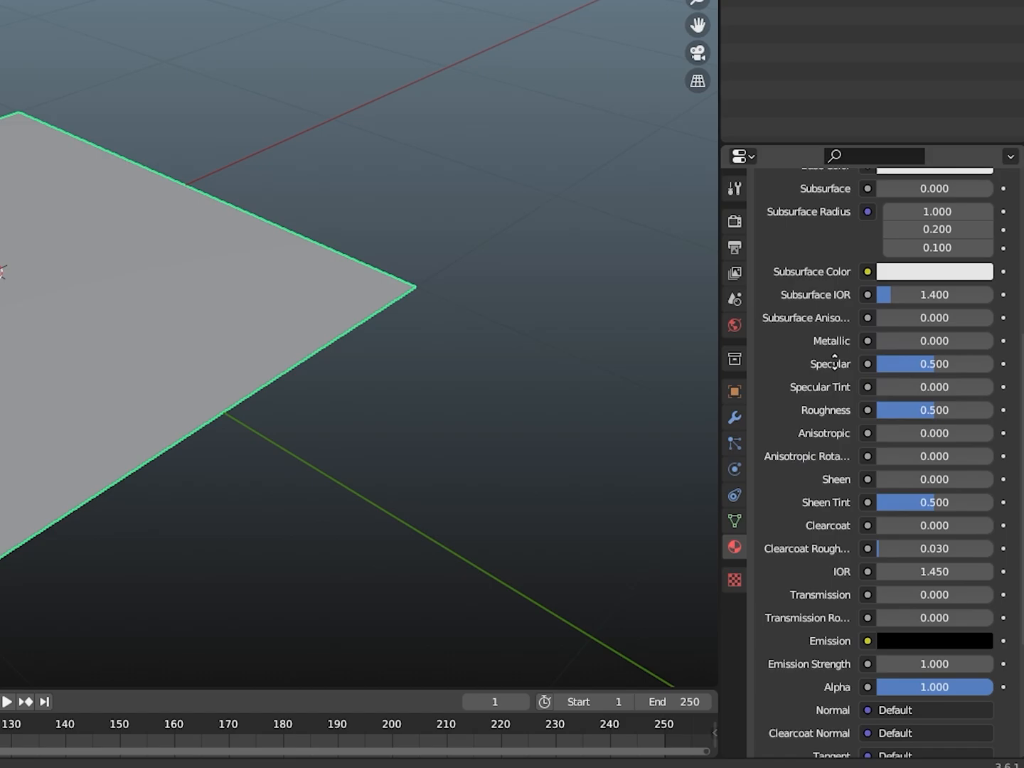
# Change the Surface displacement method from Bump Only to Displacement and Bump
pyautogui.scroll(-3)
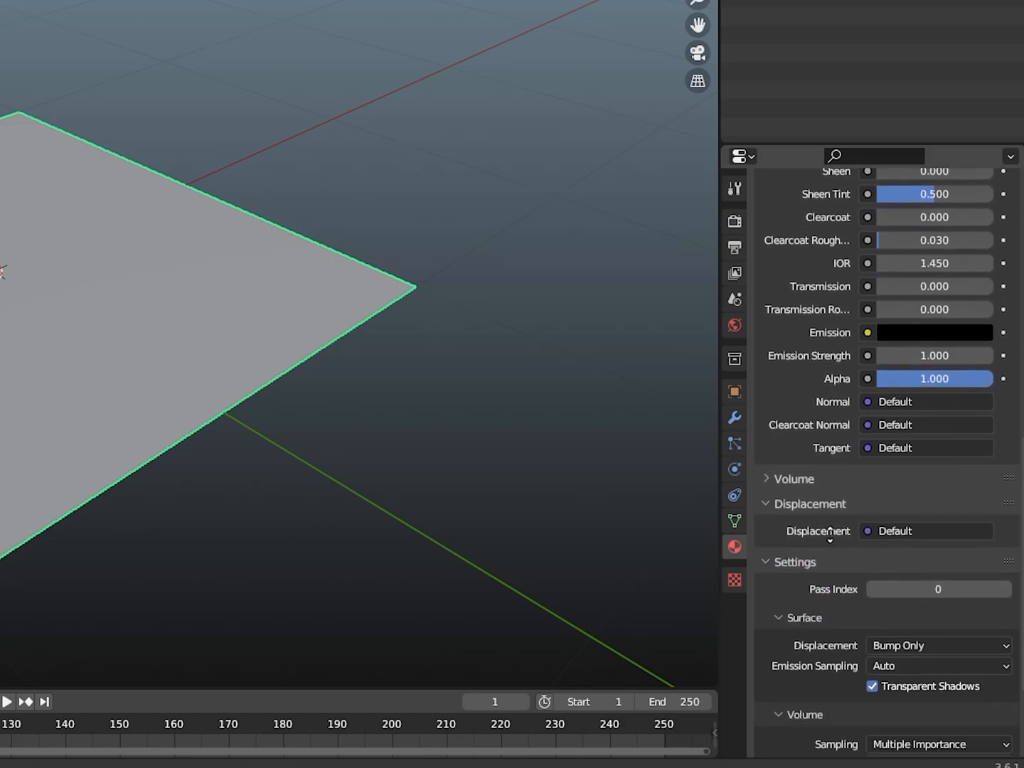
pyautogui.click(937, 645)
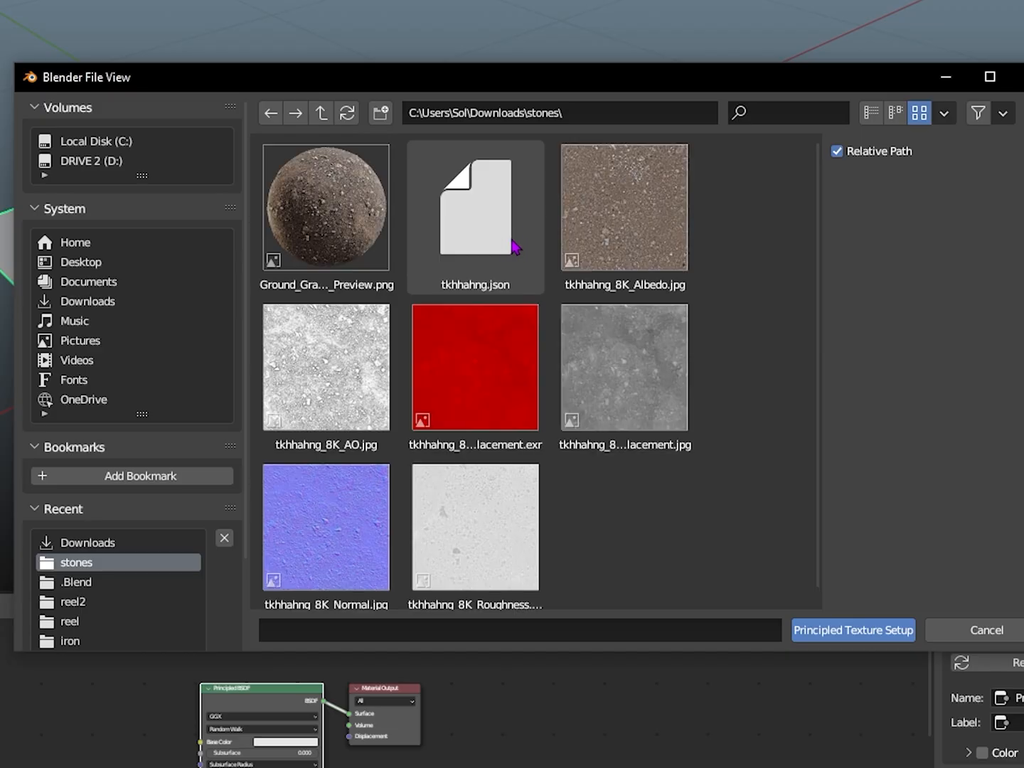
# Select the stone Albedo, AO and Displacement maps for the Principled Texture Setup
pyautogui.click(622, 206)
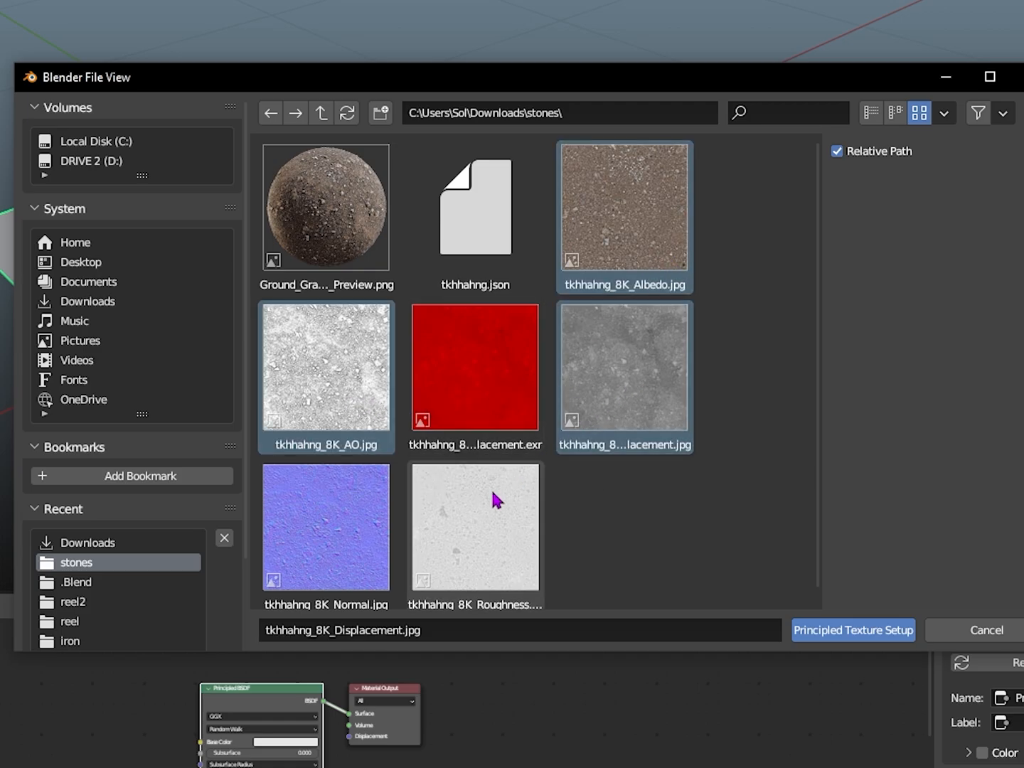
pyautogui.click(853, 630)
pyautogui.write('noise')
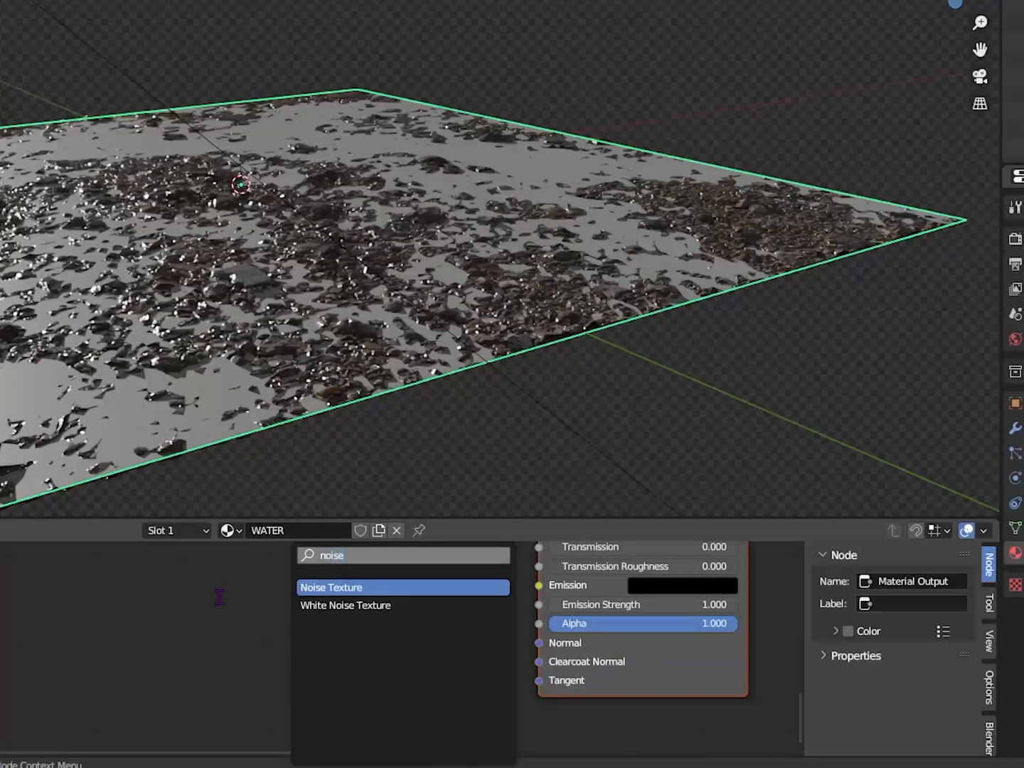
# Add Noise Texture and Displacement nodes to the WATER material
pyautogui.click(330, 588)
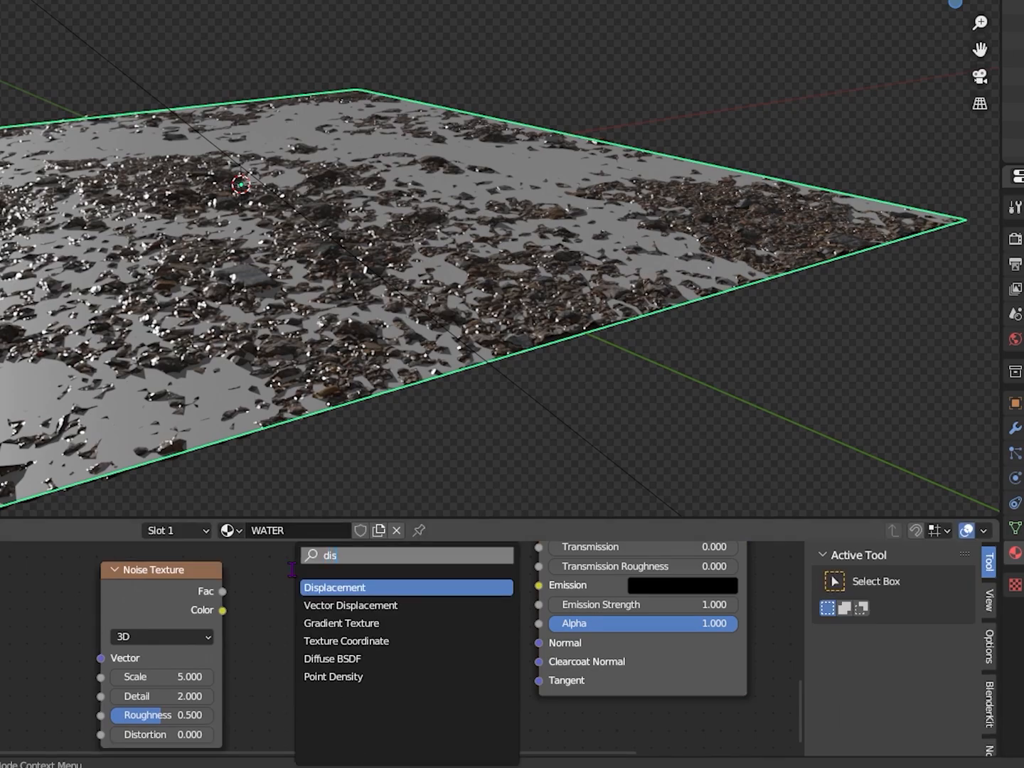
pyautogui.click(335, 588)
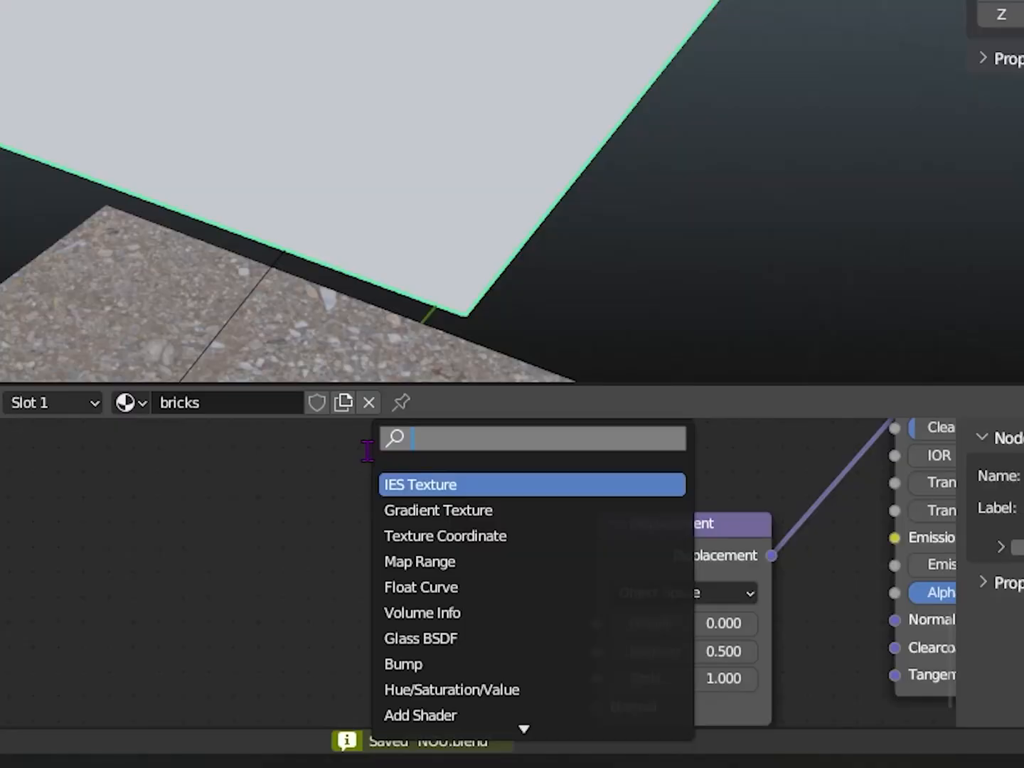
# Add a procedural texture node to the bricks material to drive ridge displacement
pyautogui.write('texture')
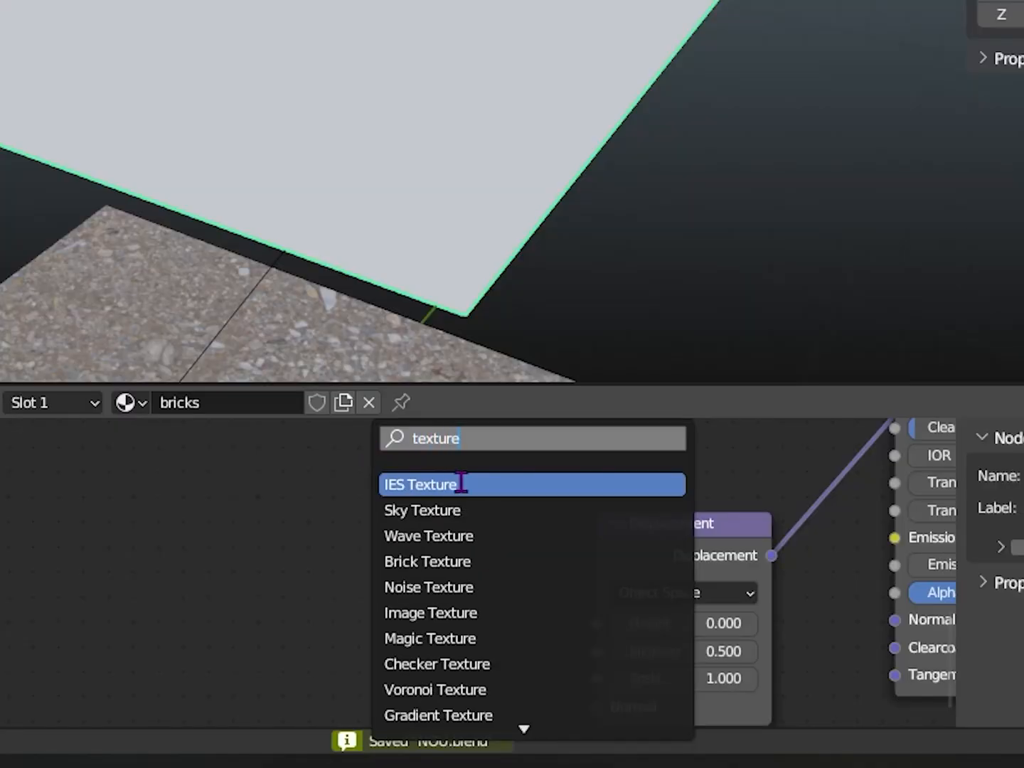
pyautogui.moveTo(433, 688)
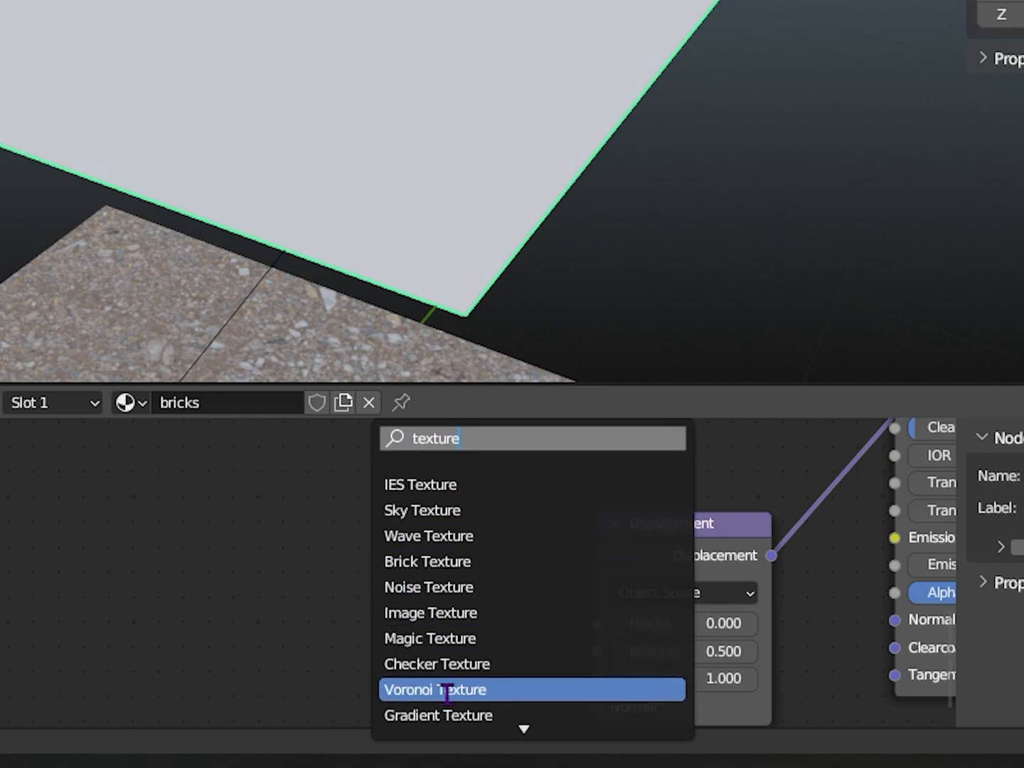
pyautogui.click(437, 690)
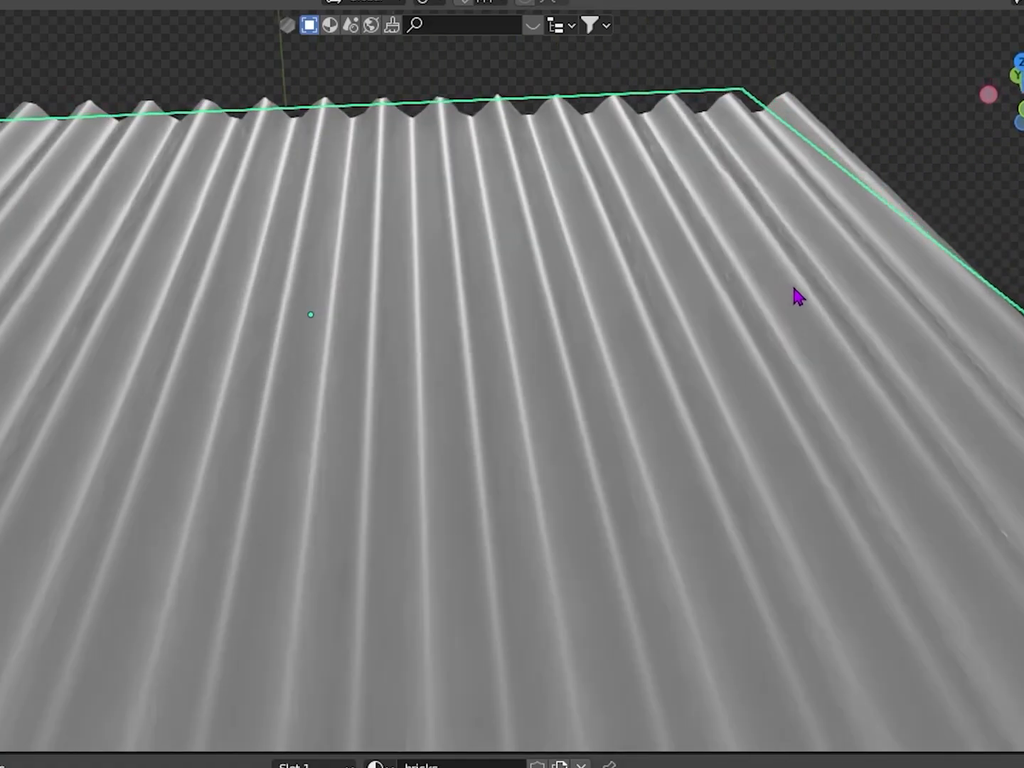